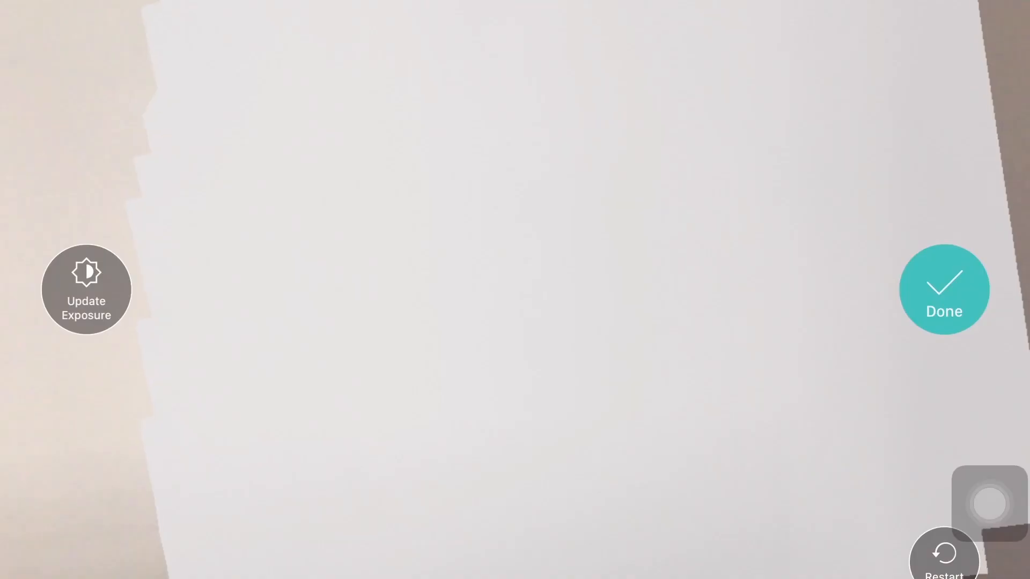
Keep capturing so the mesh covers the hallway wall, light fixture and lower stairs.
left_click(944, 288)
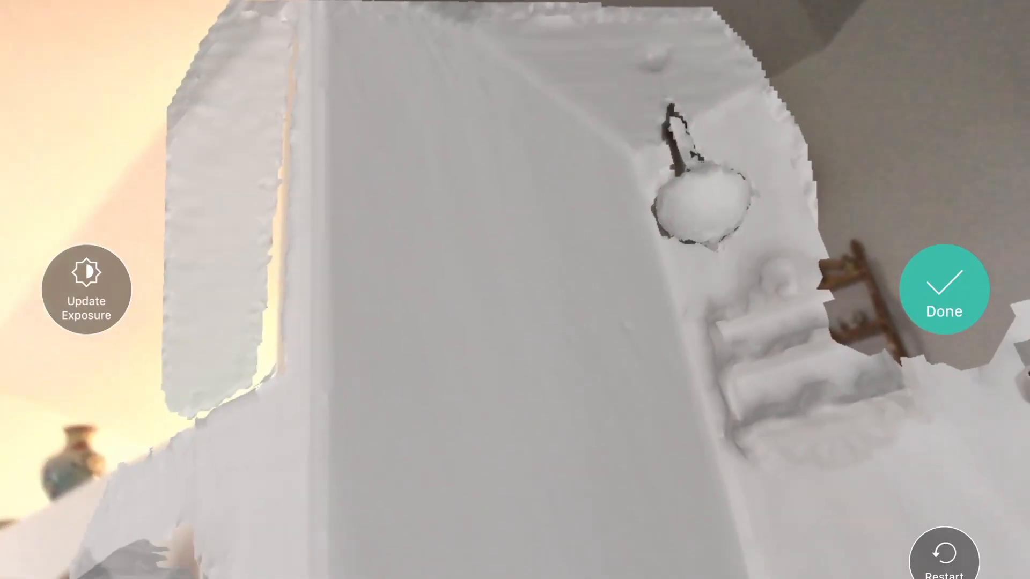
End scanning with Done and view the completed staircase mesh in measure mode.
left_click(944, 288)
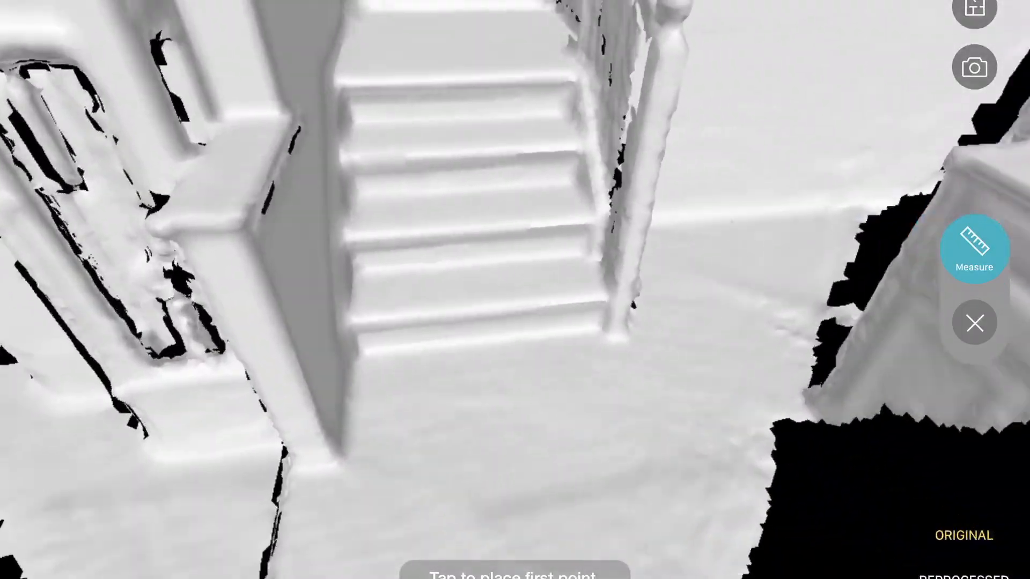